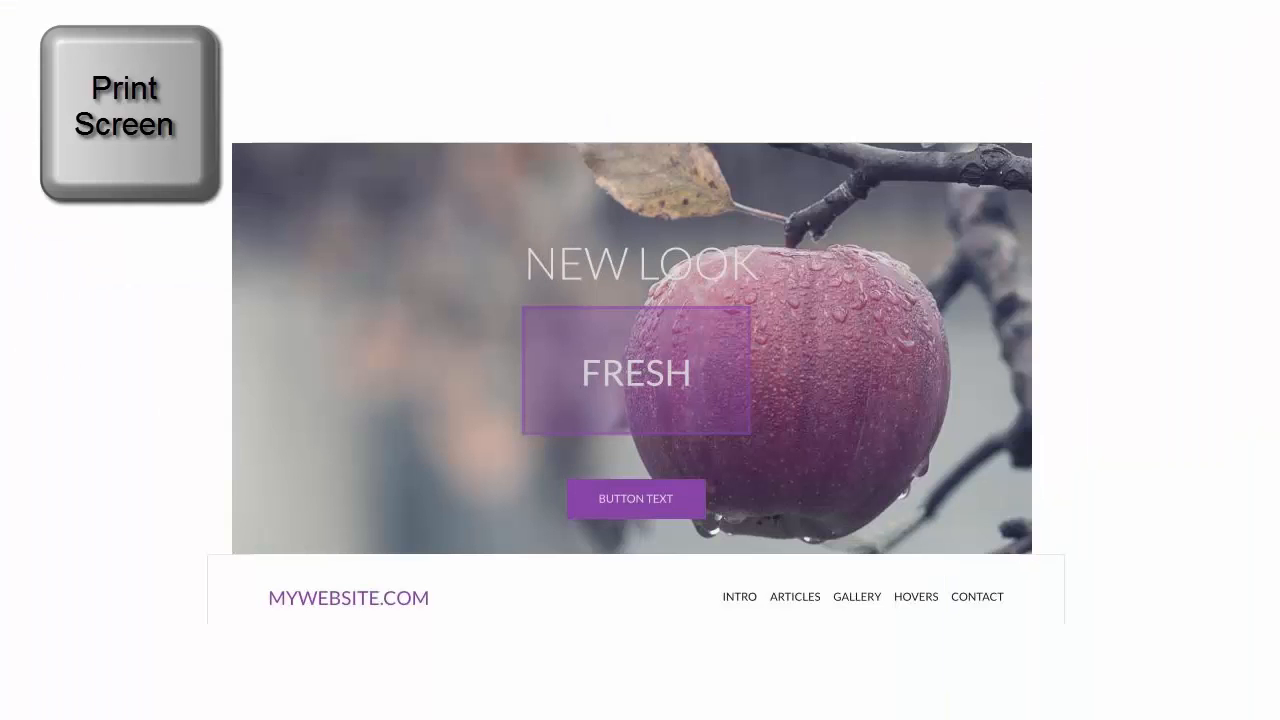
- Paste the captured screenshot into the document and trigger the Ctrl+Q capture shortcut
key(ctrl+v)
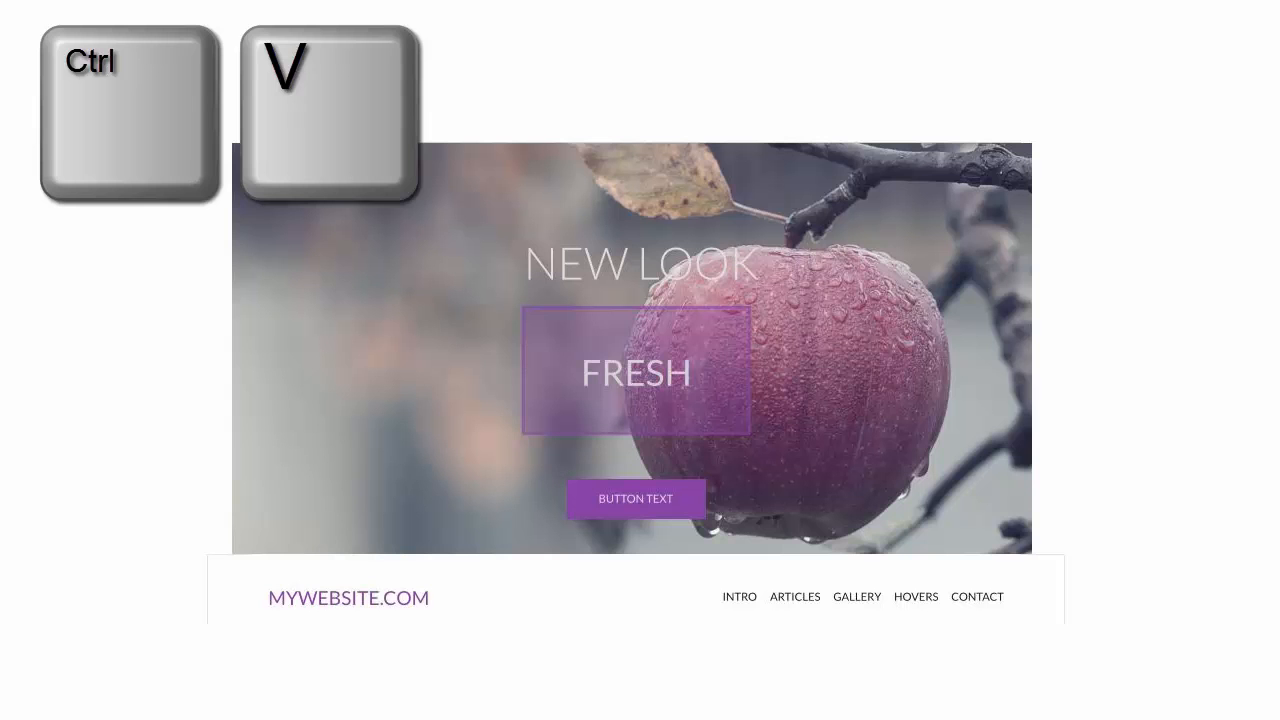
key(ctrl+v)
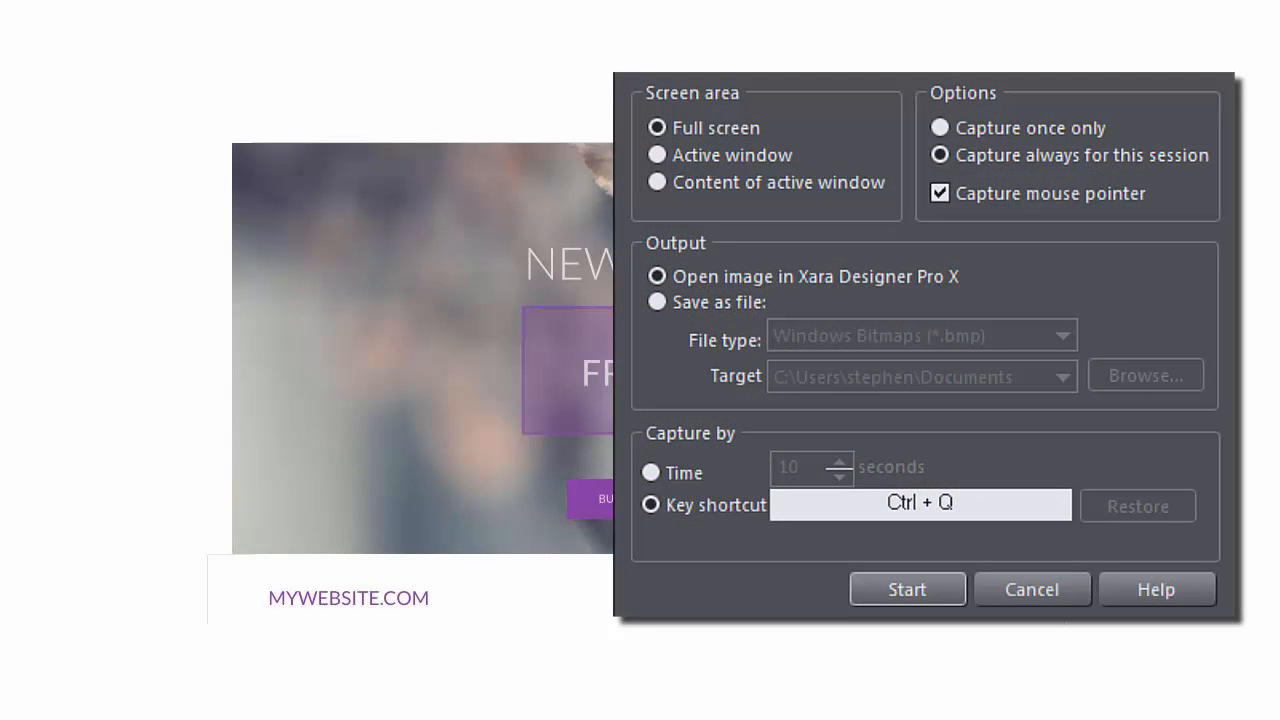
key(Ctrl+q)
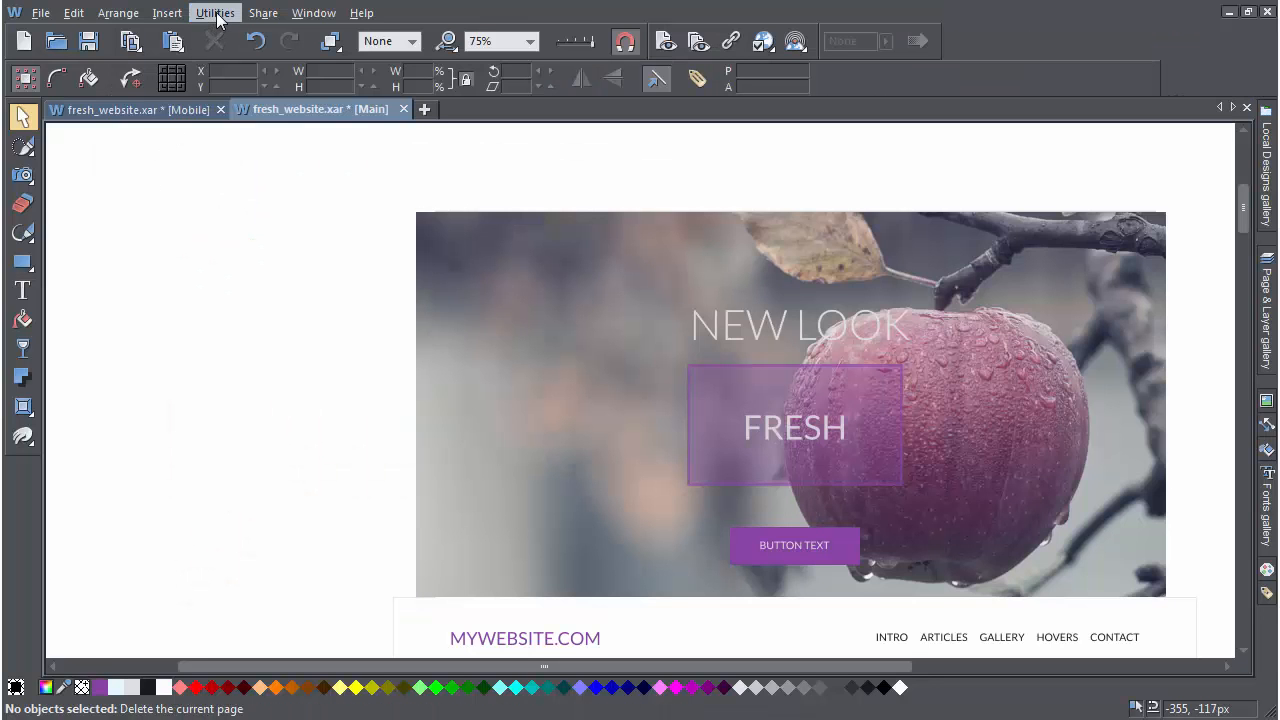
- Bring up the Screen Capture dialog from the Utilities menu
click(216, 12)
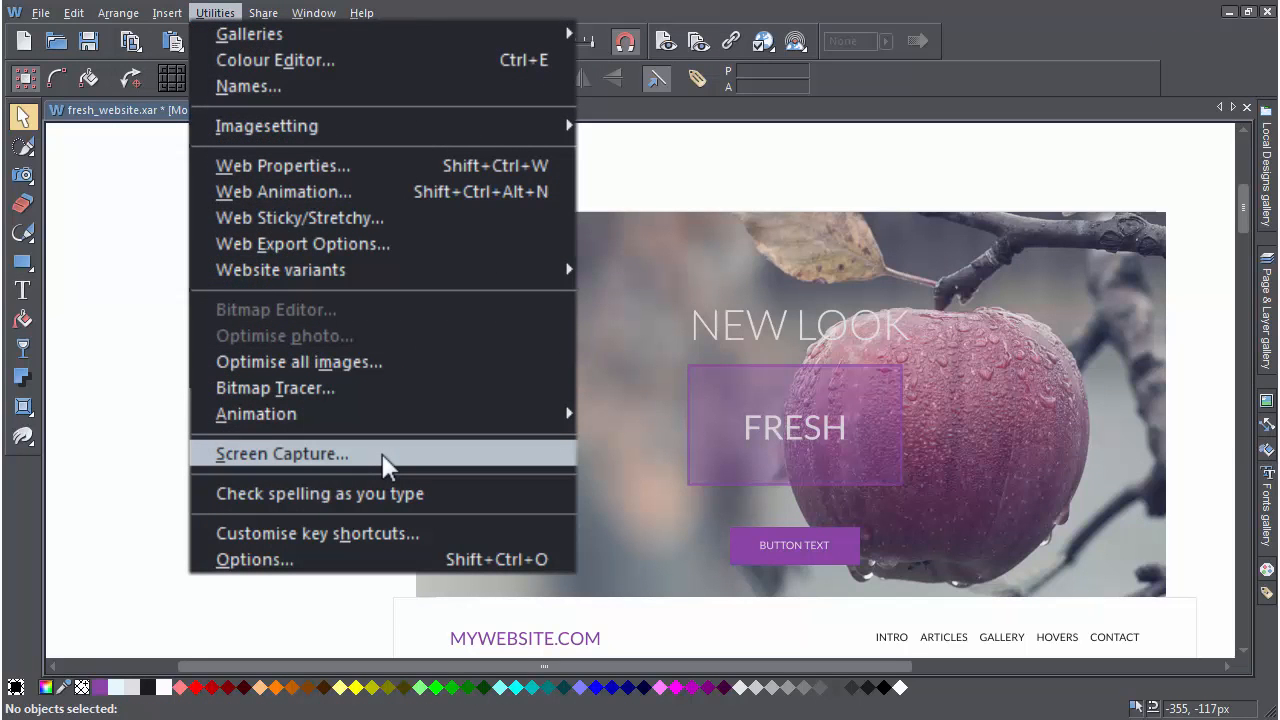
click(280, 452)
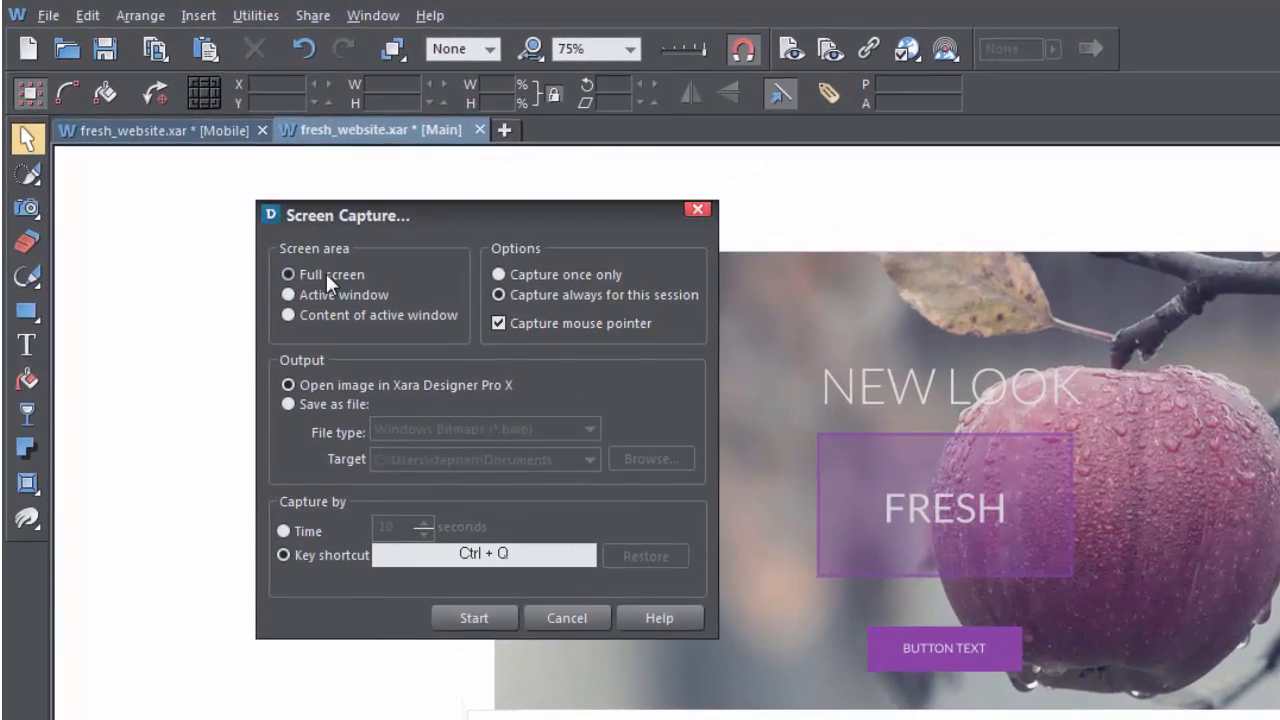
- Capture only the content of the active window
click(288, 294)
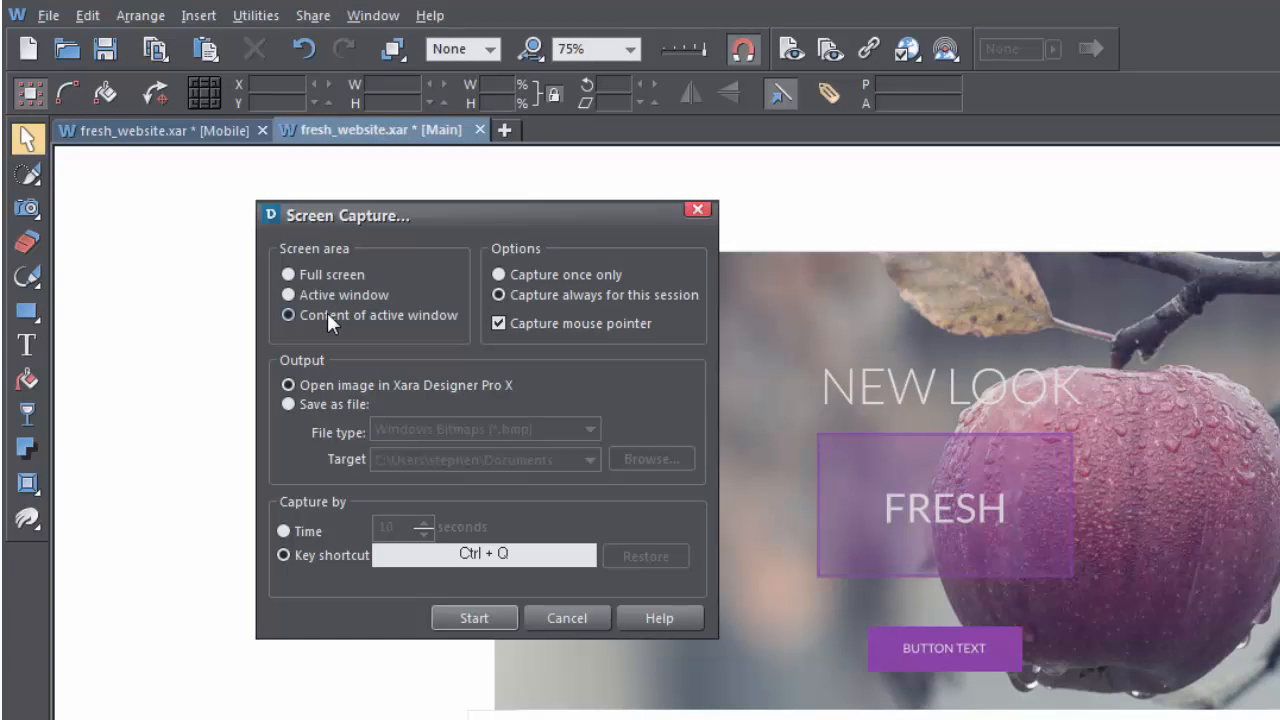
mouse_move(336, 332)
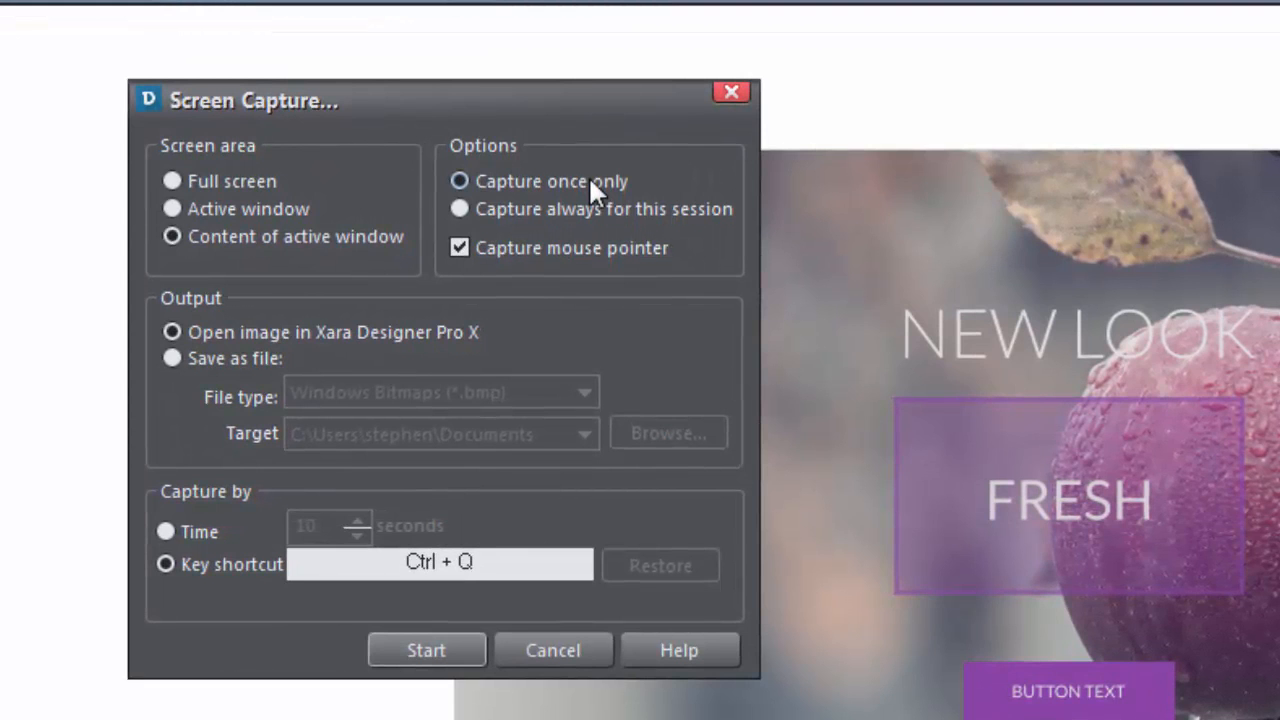
mouse_move(516, 340)
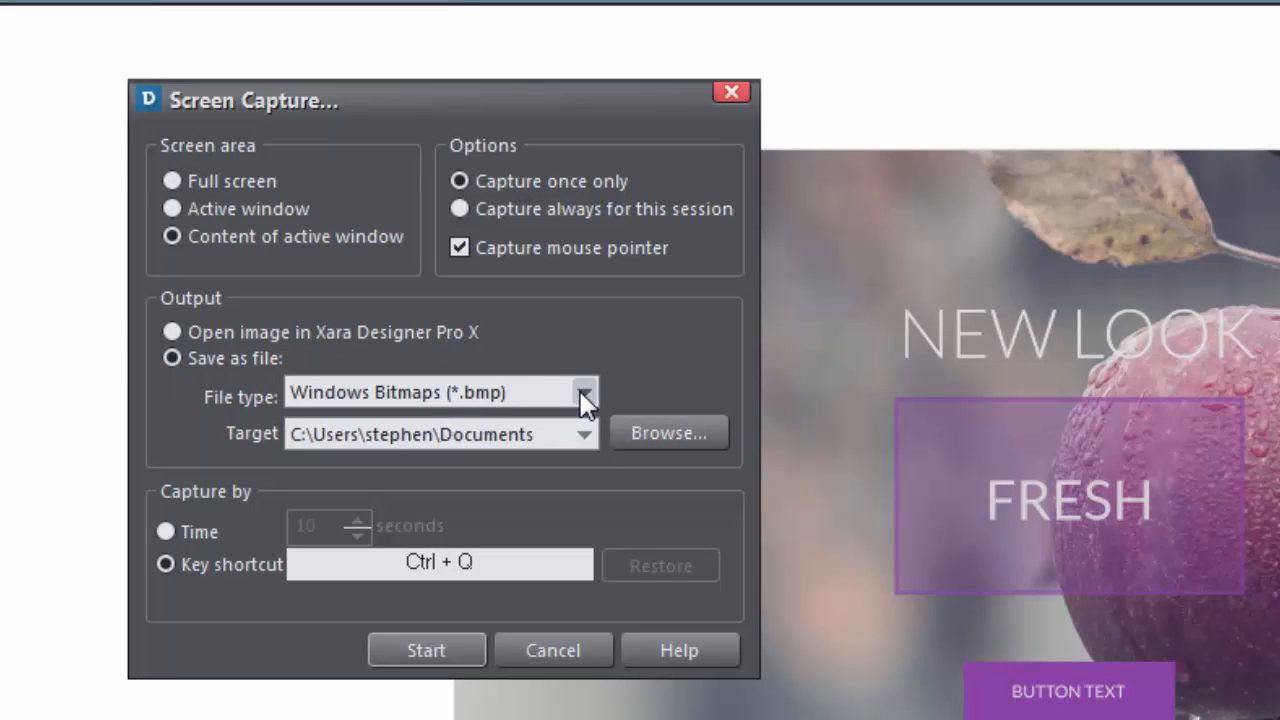
mouse_move(250, 512)
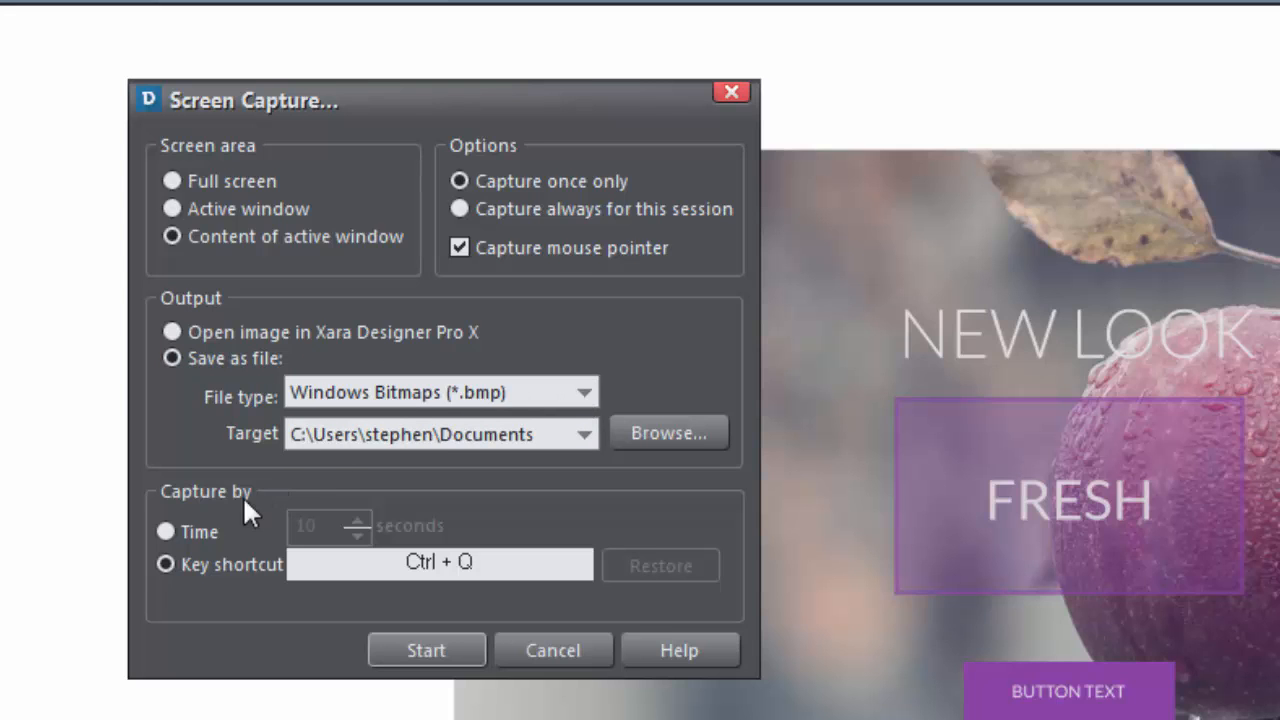
- Fire the capture after a timed delay instead of a shortcut
click(166, 532)
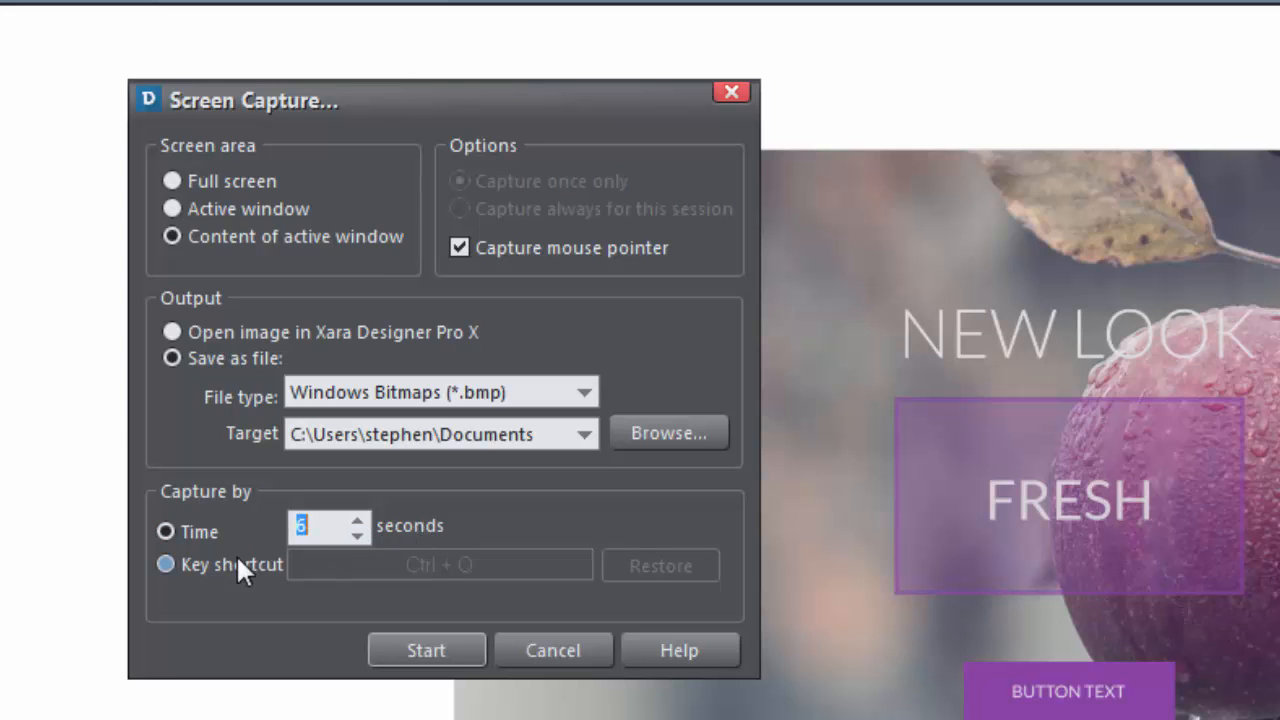
- Trigger capture by key shortcut, try a clashing S/D combination, then restore Ctrl + Q
click(164, 564)
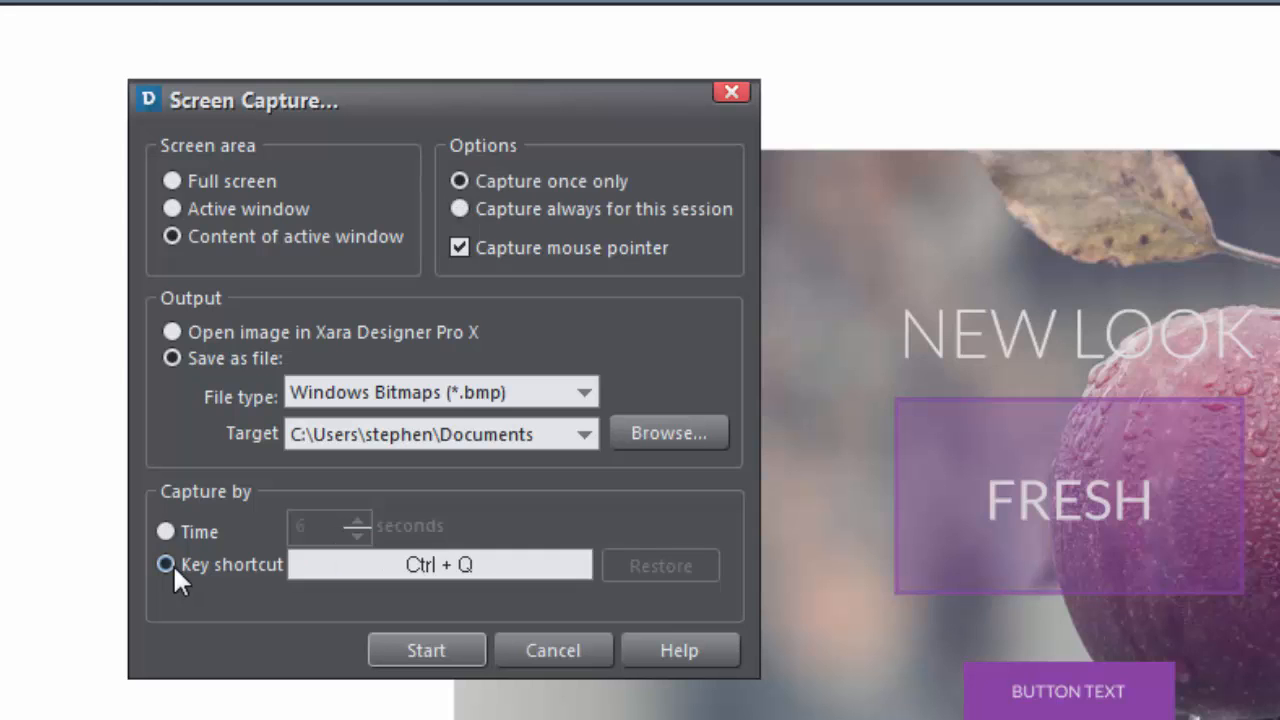
click(164, 564)
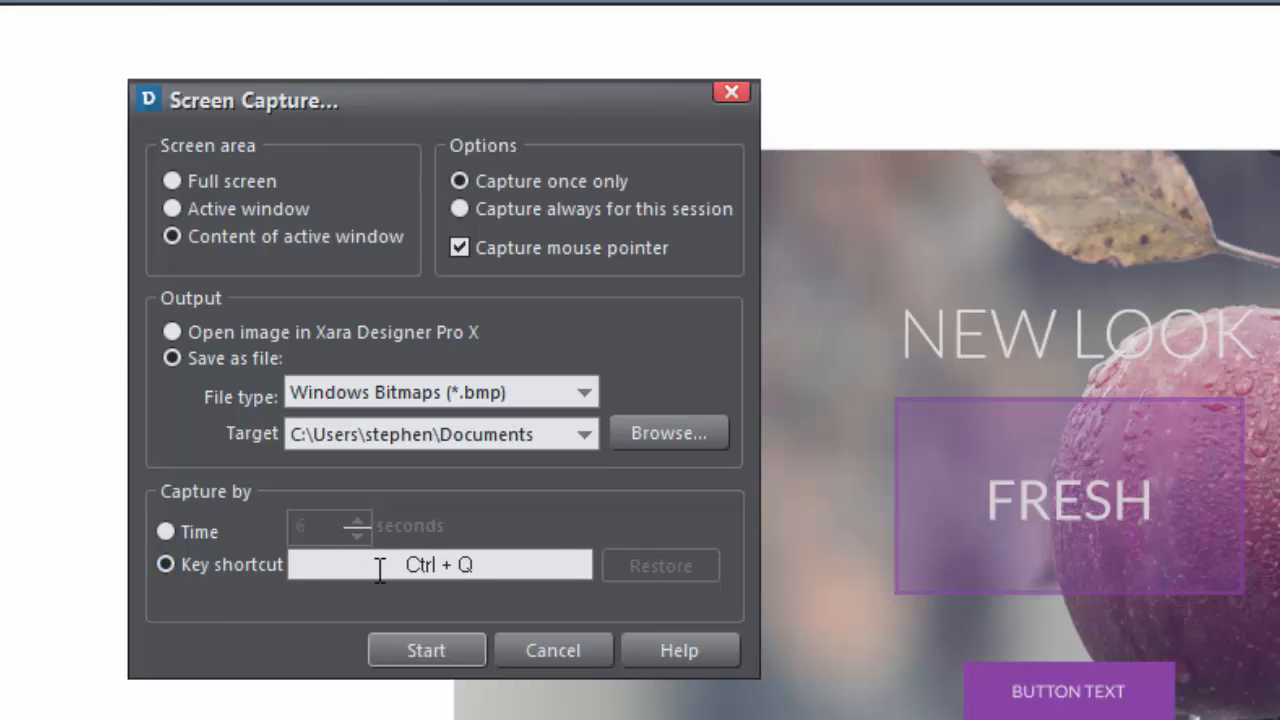
mouse_move(492, 568)
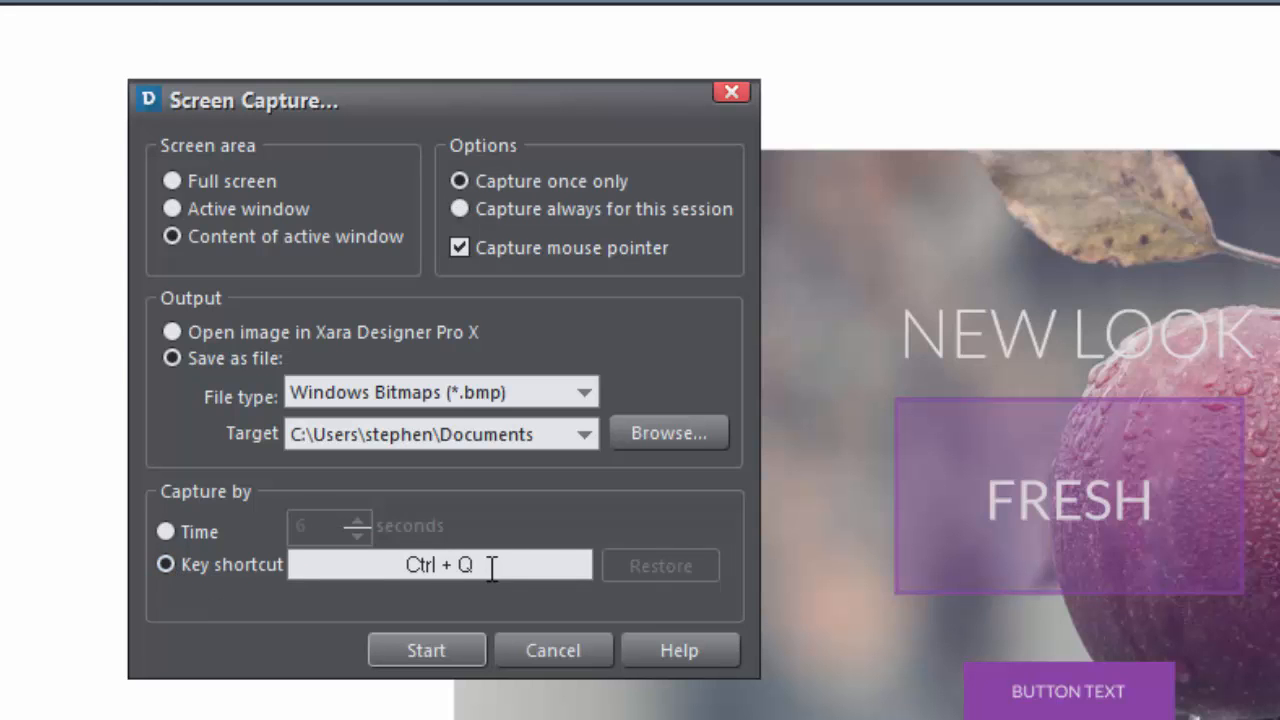
text(S)
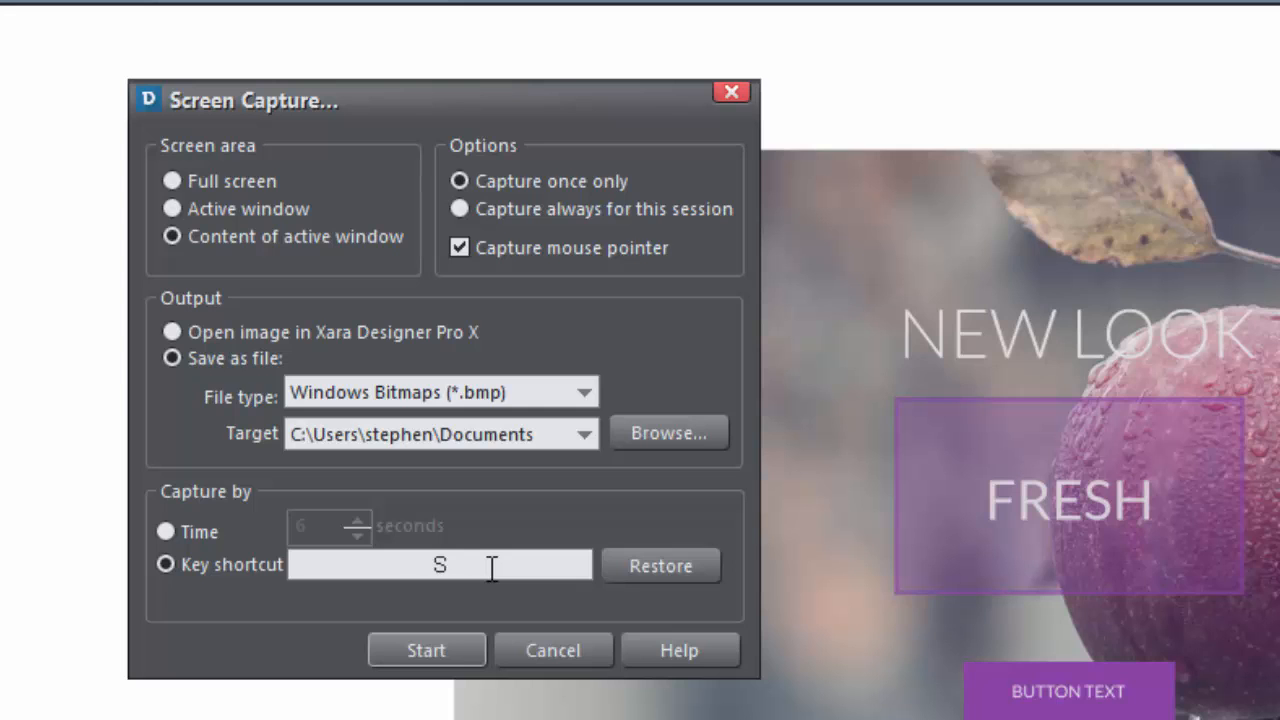
text(D)
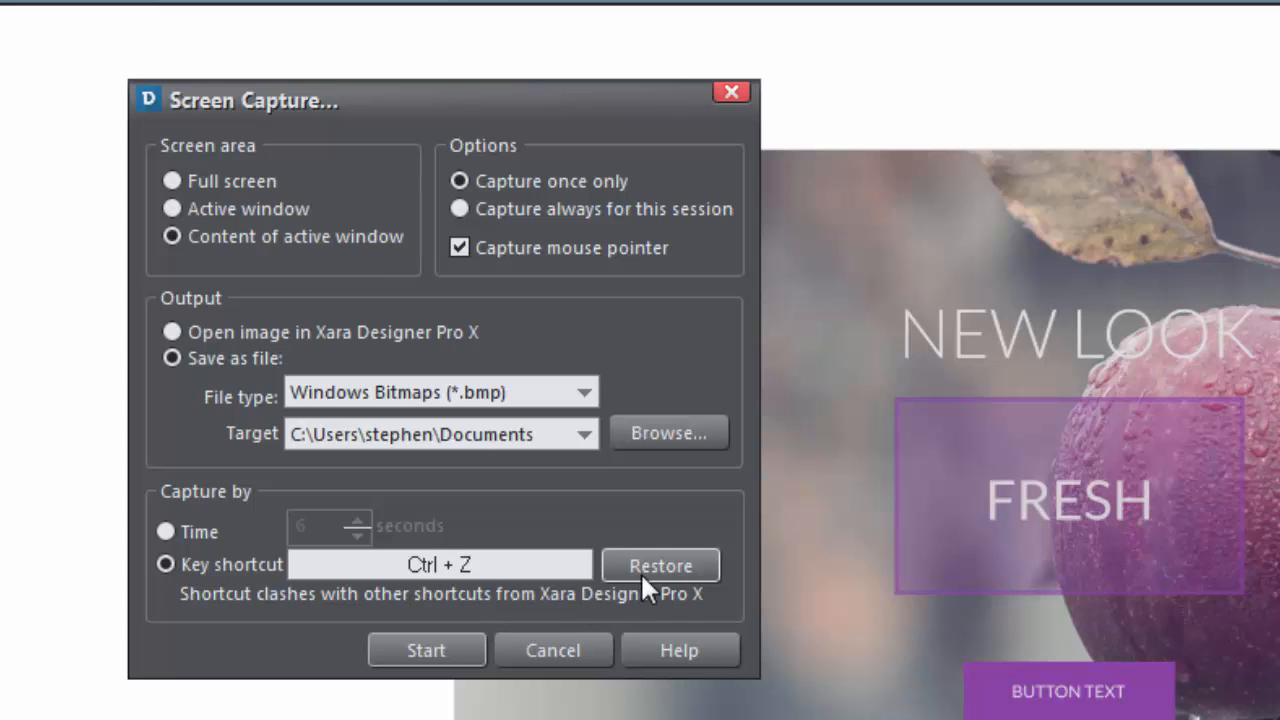
click(660, 564)
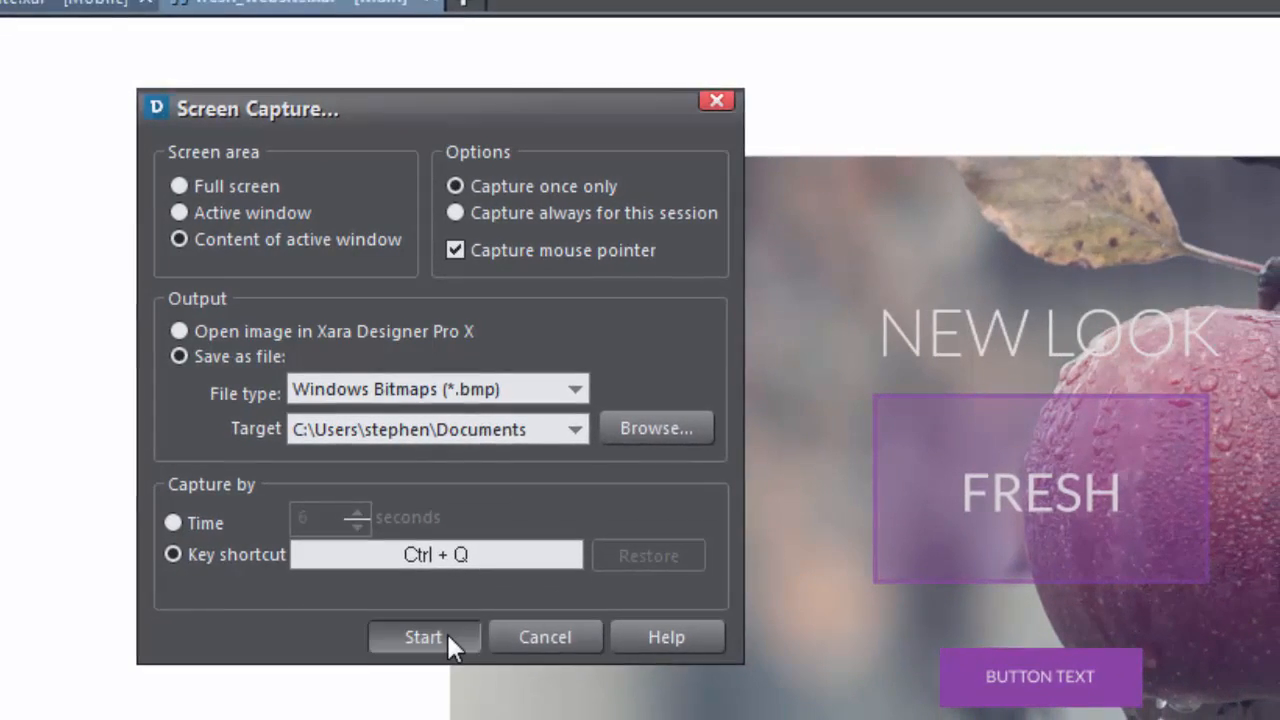
- Start the screen capture and return to the fresh_website design
click(424, 636)
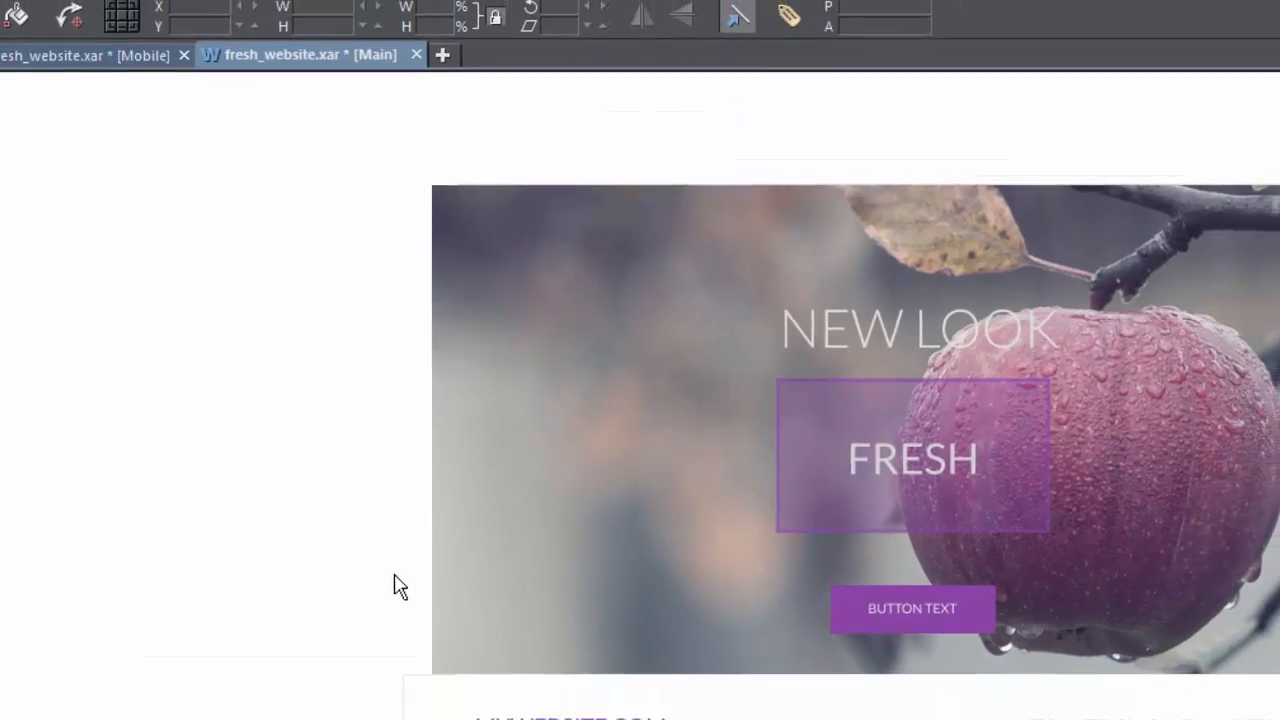